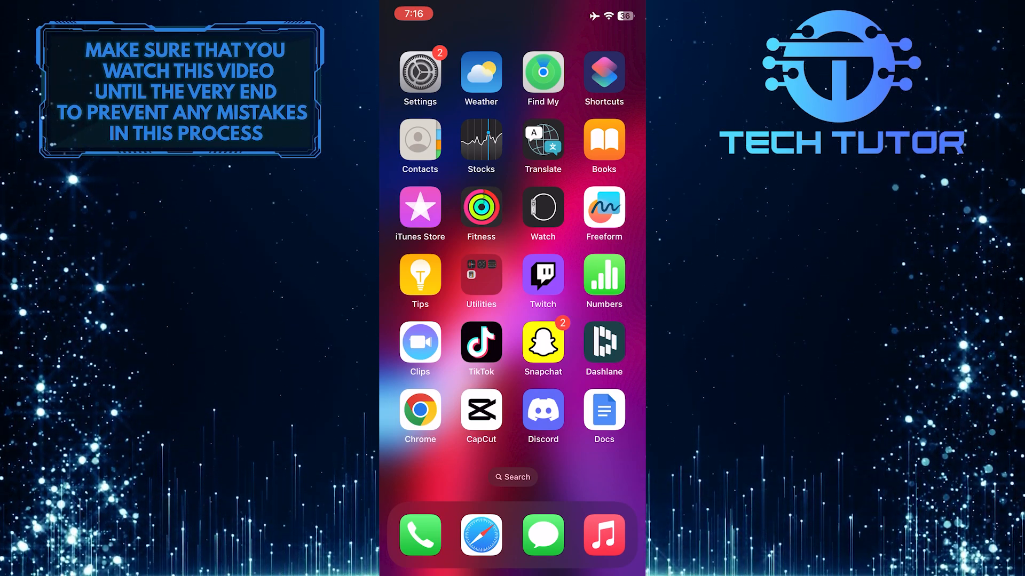
Launch Settings from its Home Screen icon
click(419, 70)
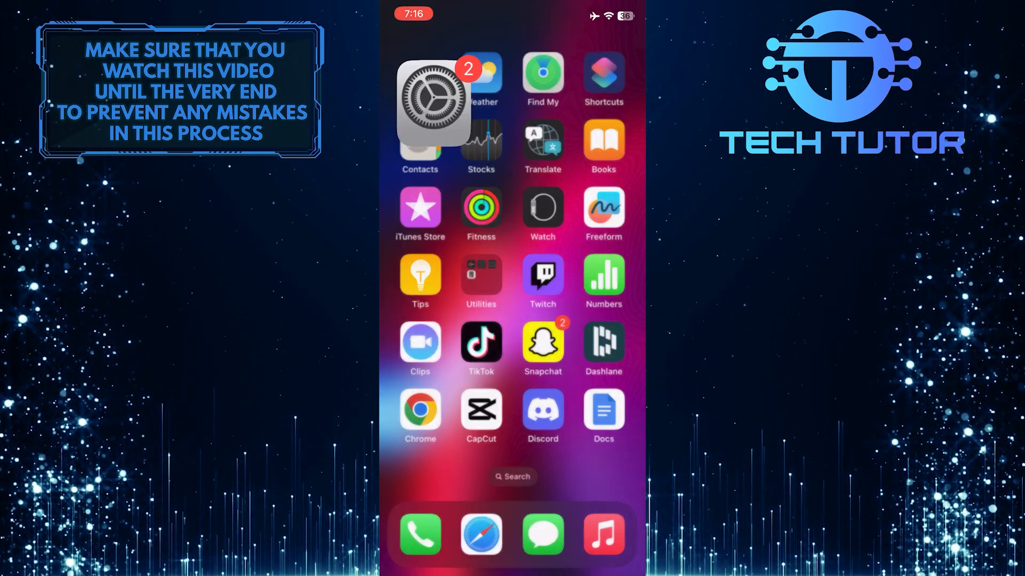
Go to General > Keyboard and scroll down toward the Dictation options
click(433, 104)
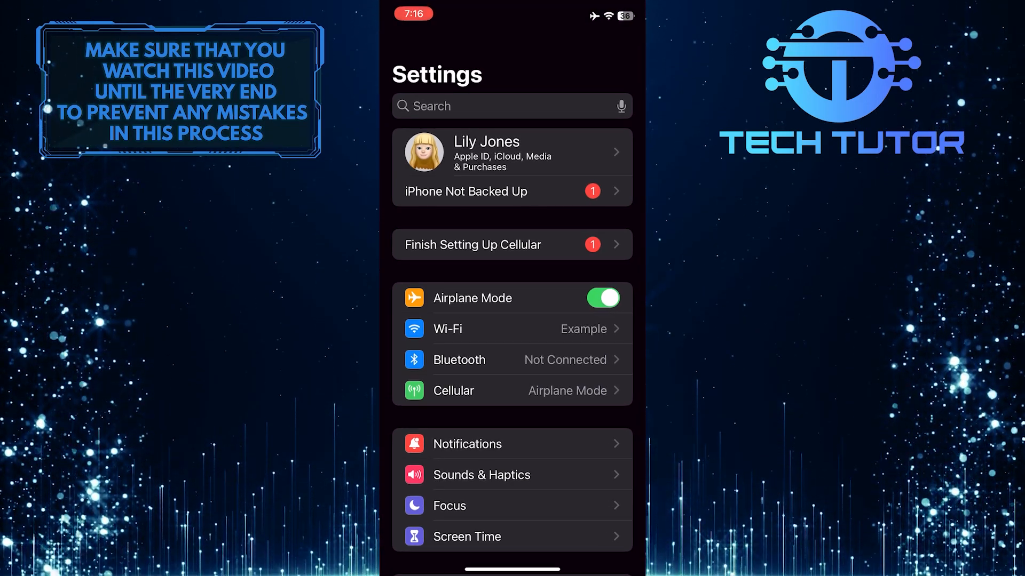
scroll(down, 3)
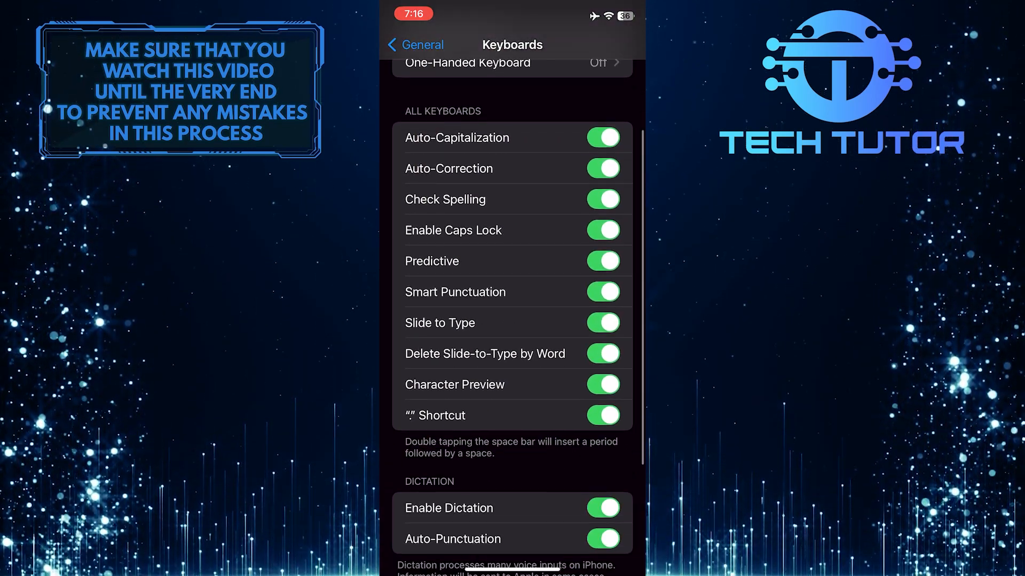
Switch off Enable Dictation and confirm Turn Off Dictation
scroll(down, 3)
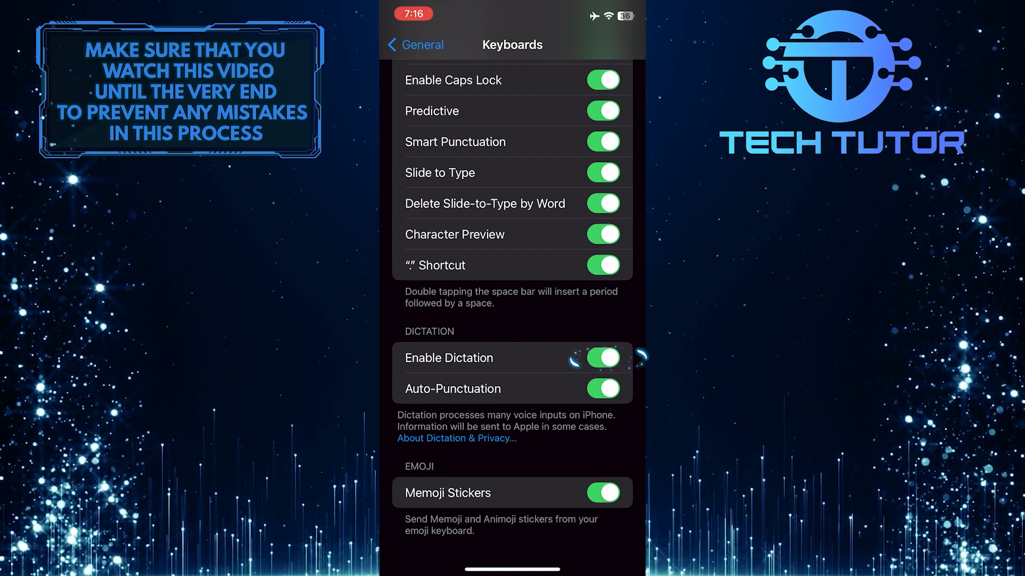
click(600, 358)
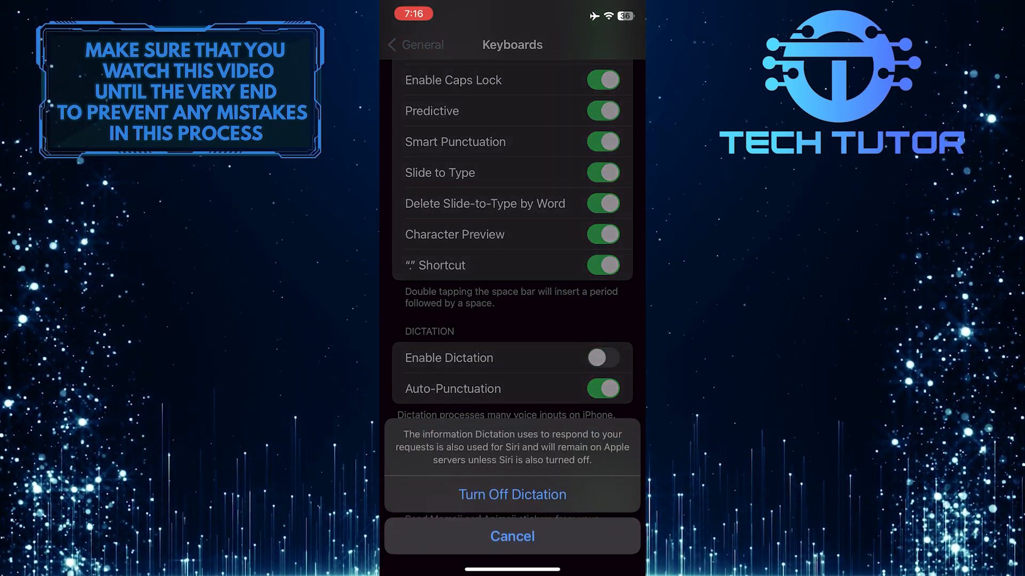
click(512, 495)
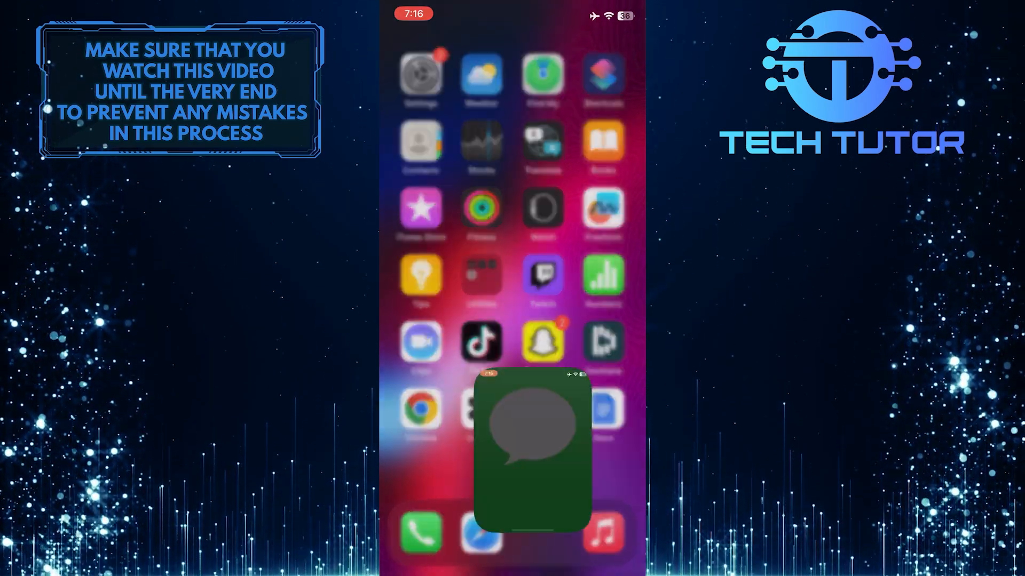
Open a Messages conversation and raise the keyboard to check for a microphone icon
click(512, 428)
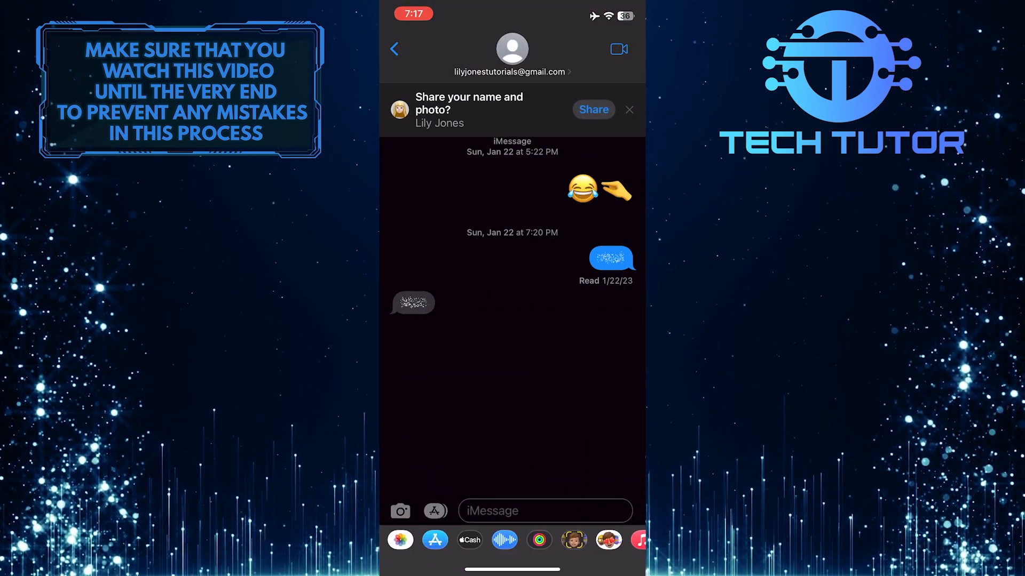
click(544, 511)
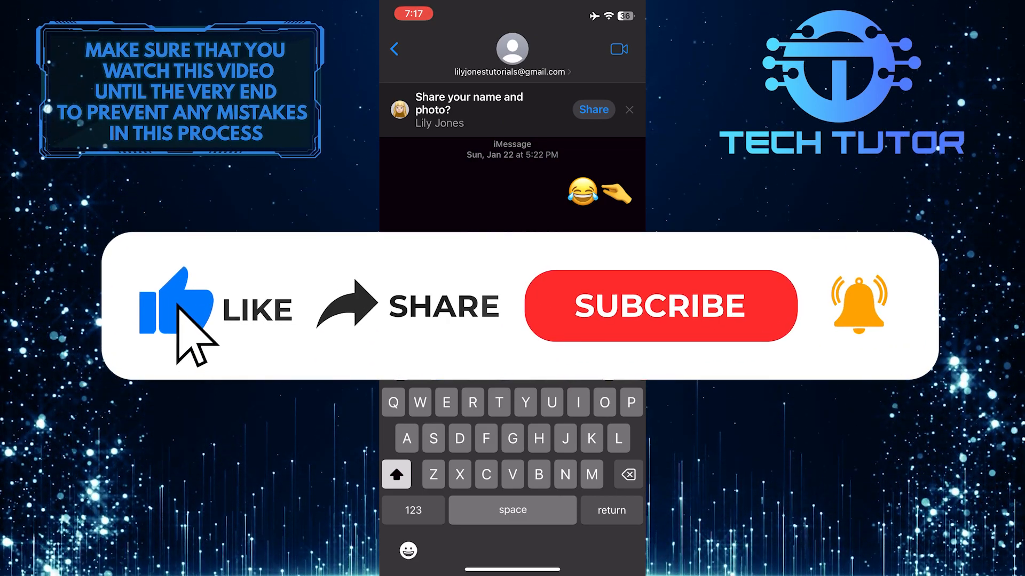
mouse_move(555, 346)
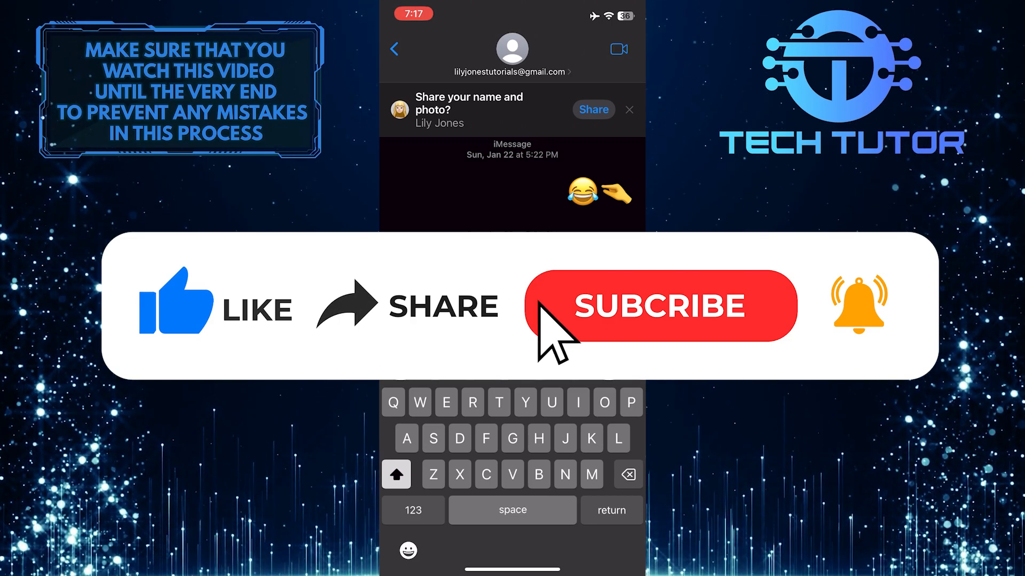
click(660, 305)
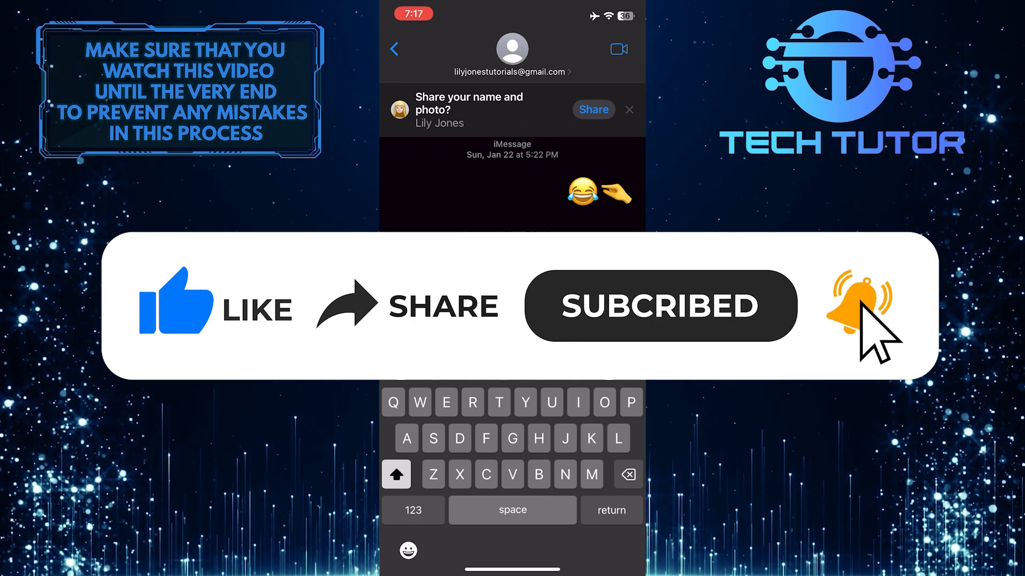